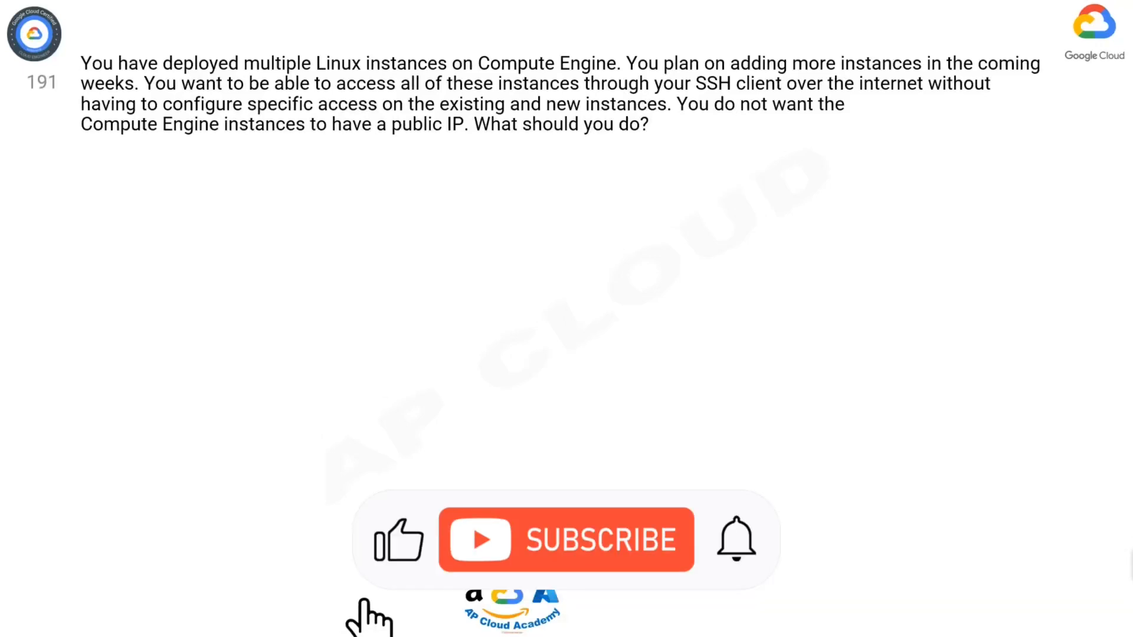
left_click(566, 539)
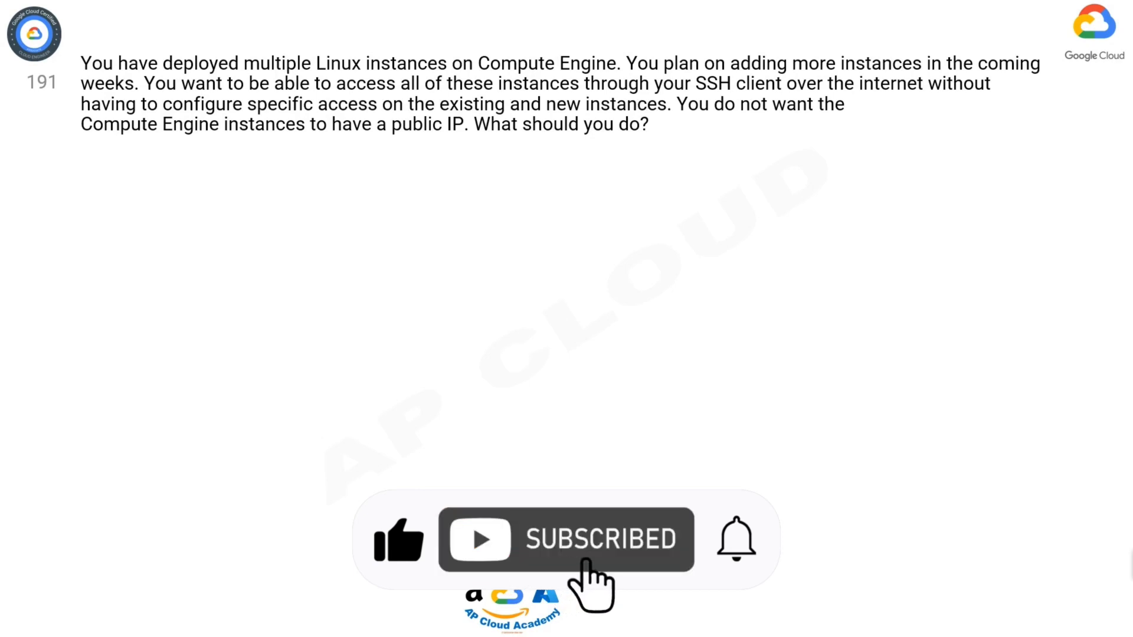